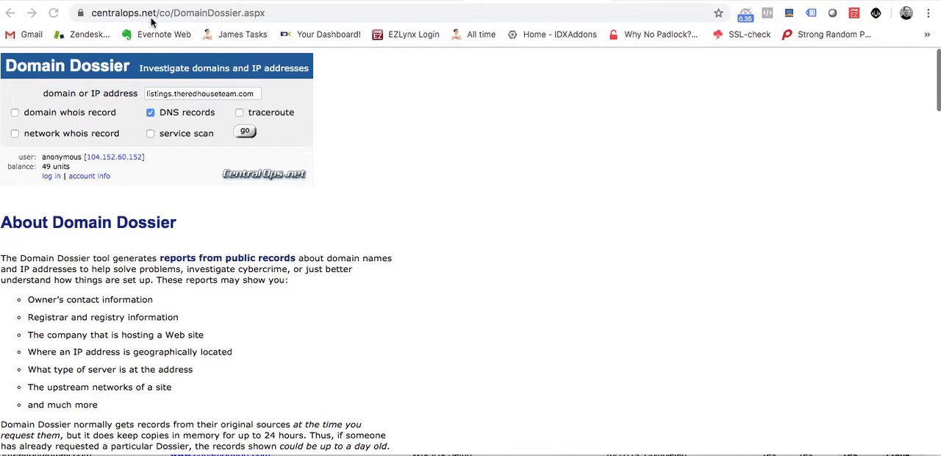
{"action": "mouse_move", "coordinate": [132, 62]}
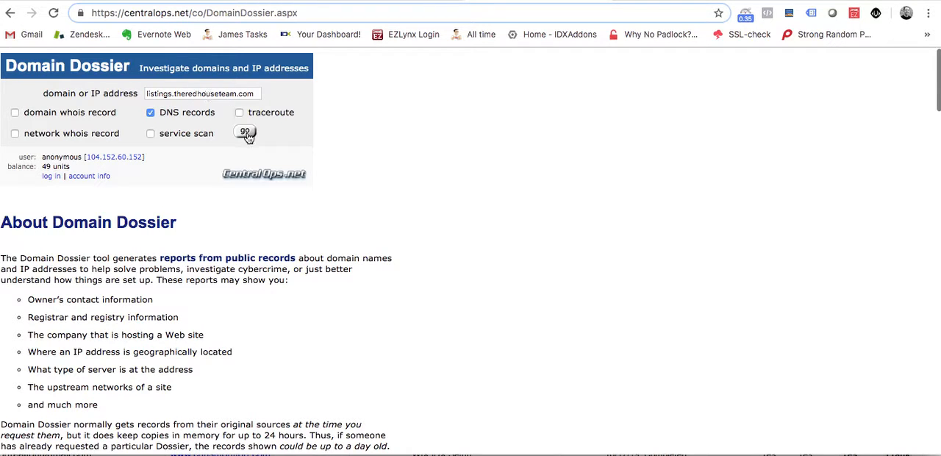
- Look up DNS records for listings.theredhouseteam.com and read its CNAME to theredhouseteam.com
{"action": "left_click", "coordinate": [245, 131]}
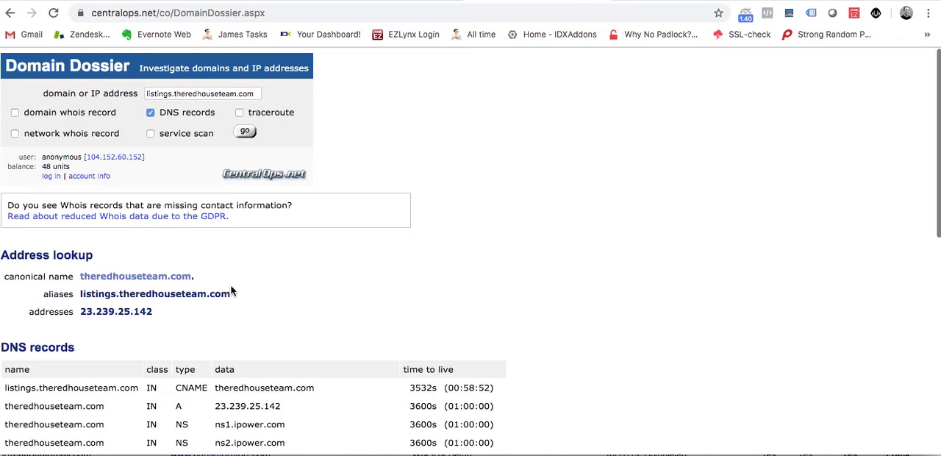
{"action": "scroll", "scroll_direction": "down", "scroll_amount": 3}
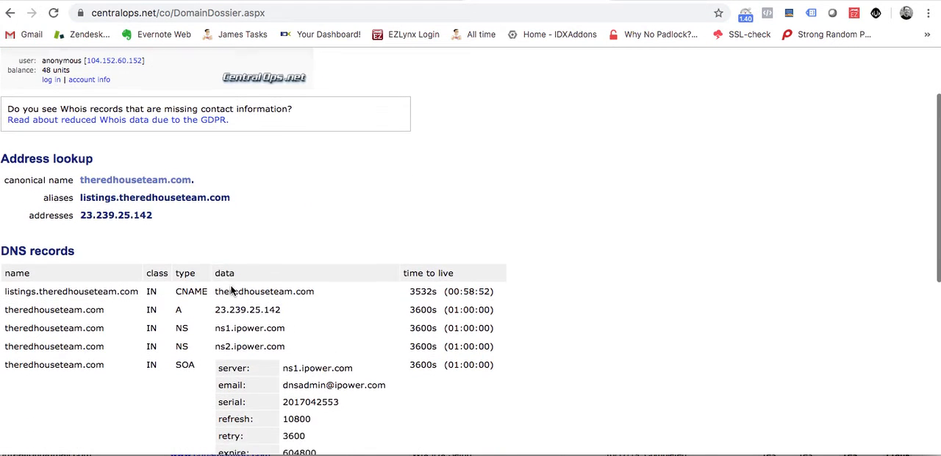
{"action": "scroll", "scroll_direction": "down", "scroll_amount": 3}
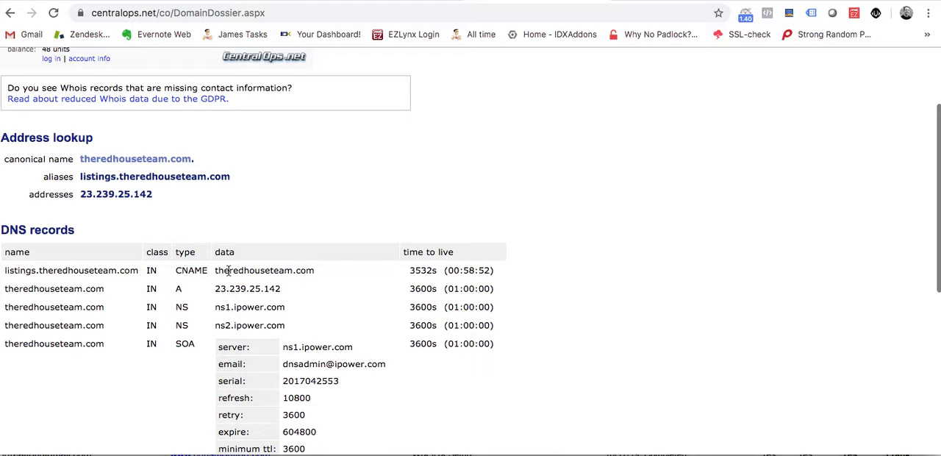
{"action": "mouse_move", "coordinate": [310, 269]}
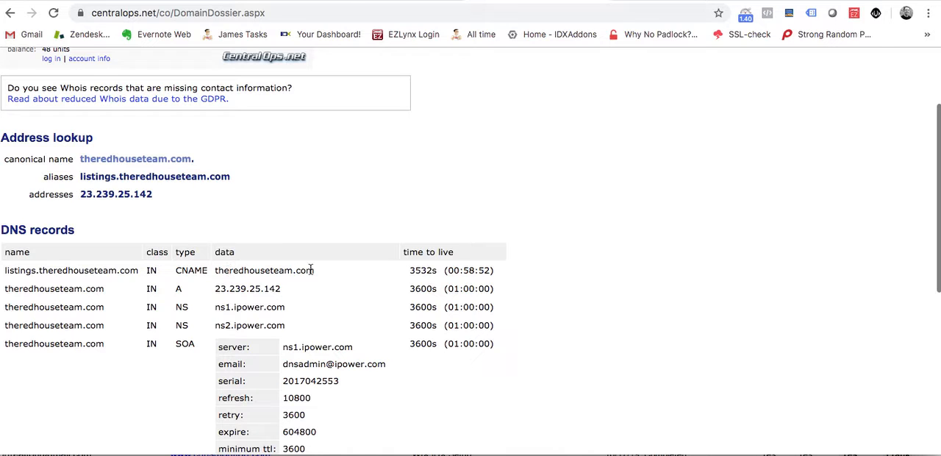
{"action": "mouse_move", "coordinate": [237, 280]}
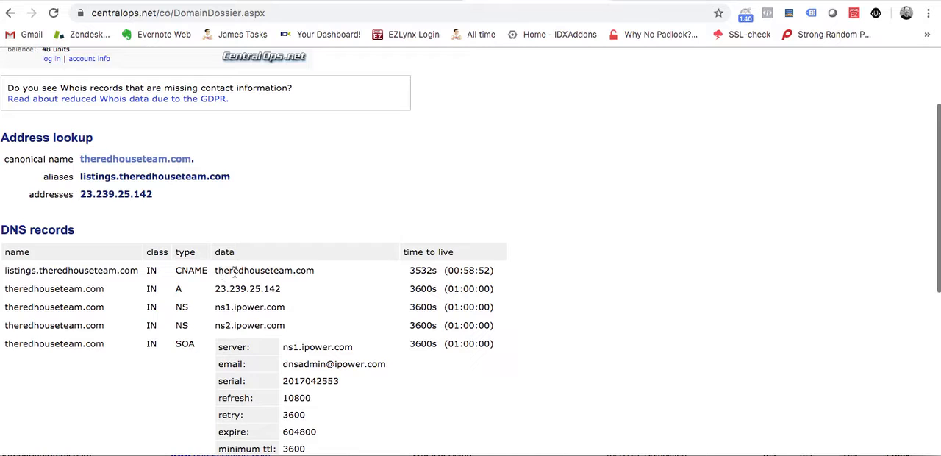
{"action": "mouse_move", "coordinate": [288, 195]}
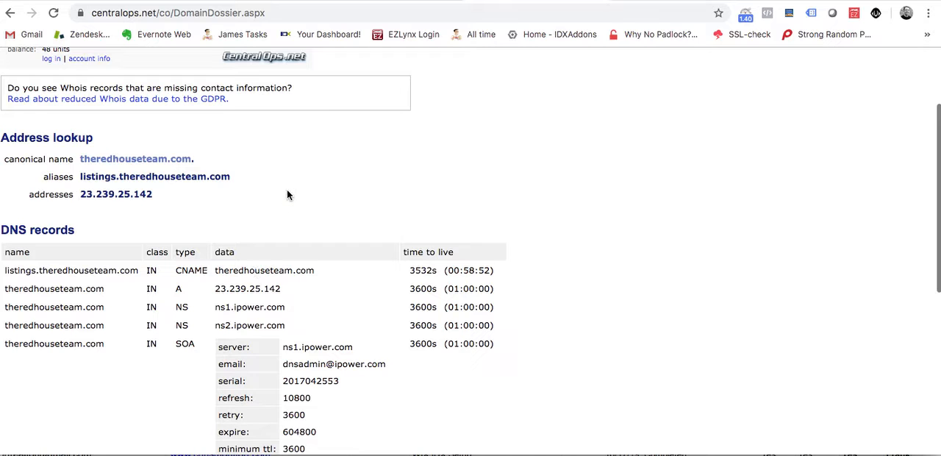
{"action": "scroll", "scroll_direction": "up", "scroll_amount": 3}
{"action": "type", "text": "search.upnorthproperties.com"}
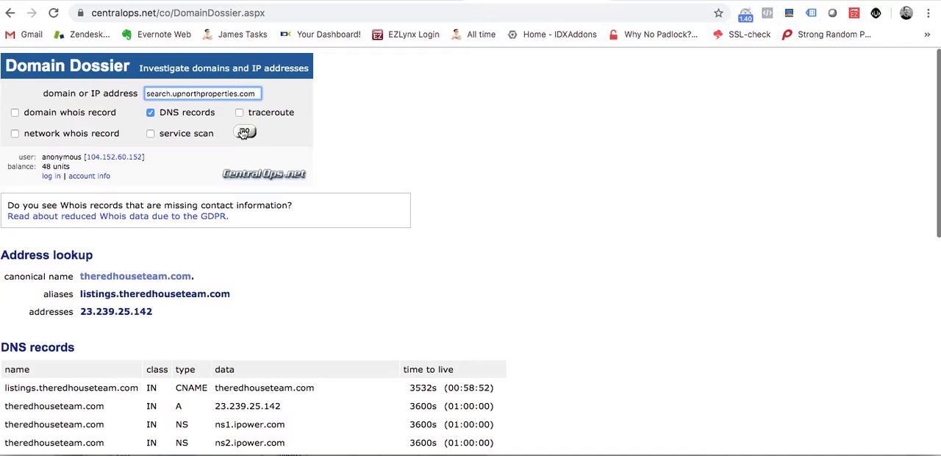
- Look up search.upnorthproperties.com and read its CNAME to subdomains.idxbroker.com with four addresses
{"action": "left_click", "coordinate": [245, 132]}
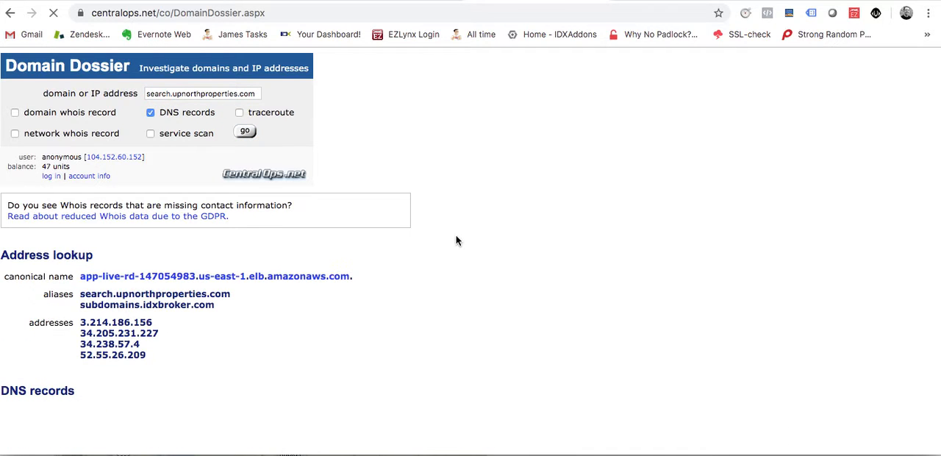
{"action": "scroll", "scroll_direction": "down", "scroll_amount": 3}
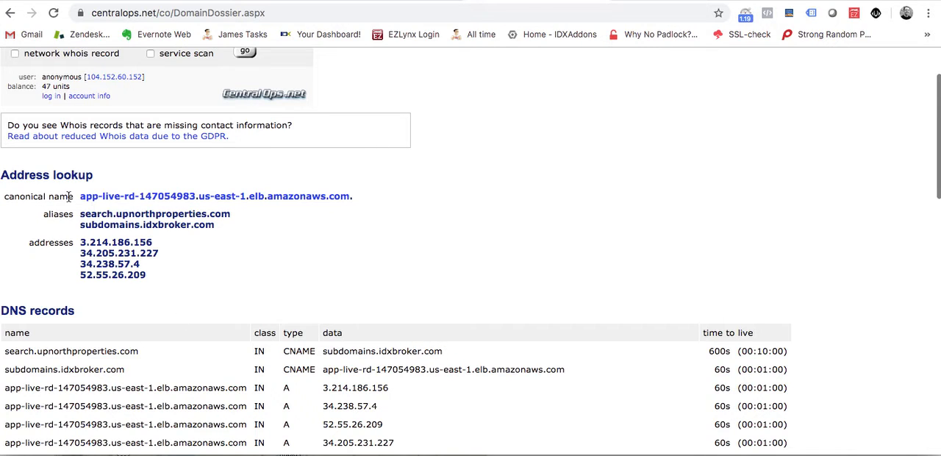
{"action": "mouse_move", "coordinate": [283, 205]}
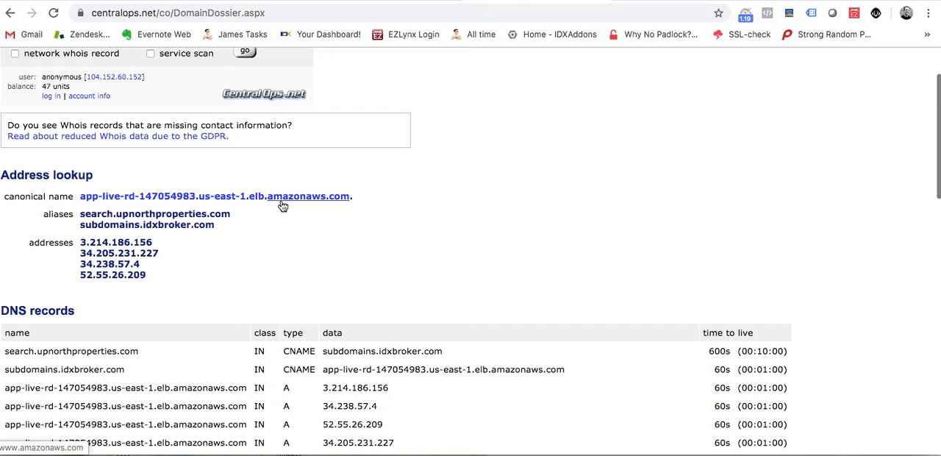
{"action": "mouse_move", "coordinate": [152, 222]}
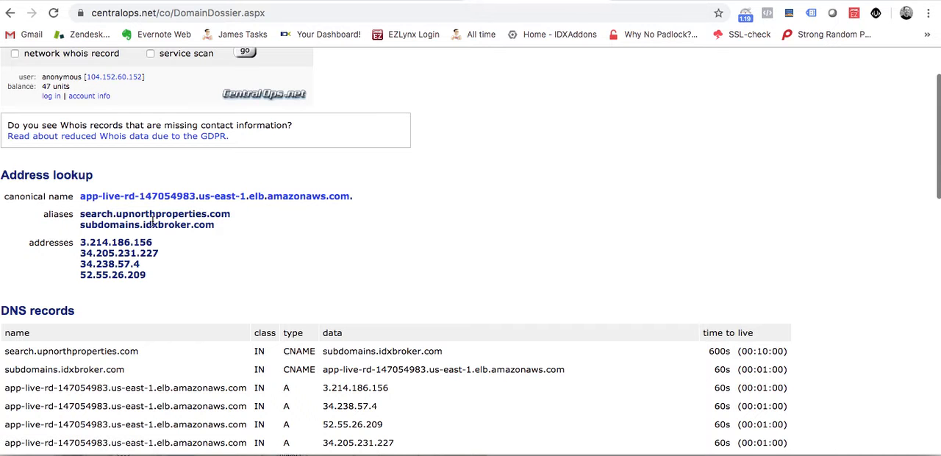
{"action": "scroll", "scroll_direction": "down", "scroll_amount": 3}
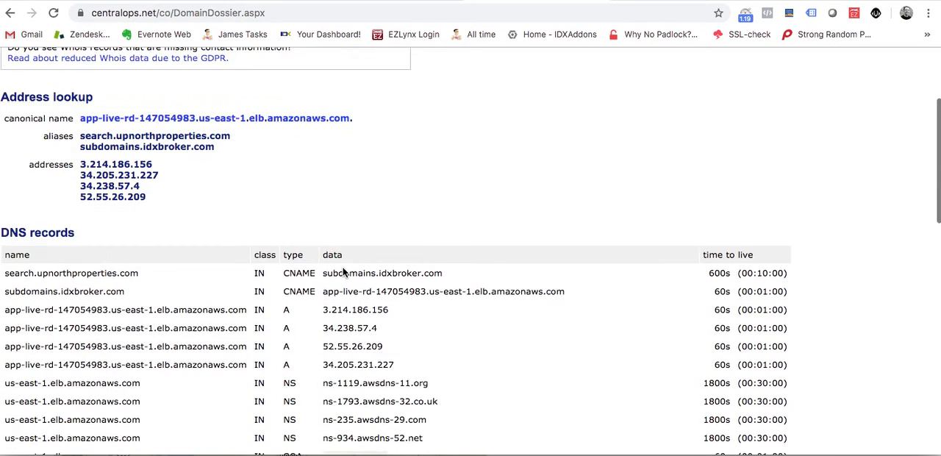
{"action": "scroll", "scroll_direction": "up", "scroll_amount": 3}
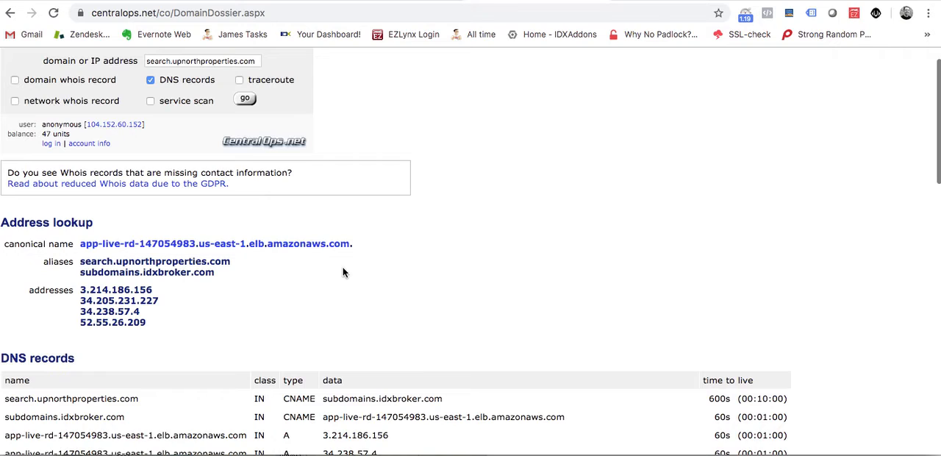
{"action": "mouse_move", "coordinate": [441, 398]}
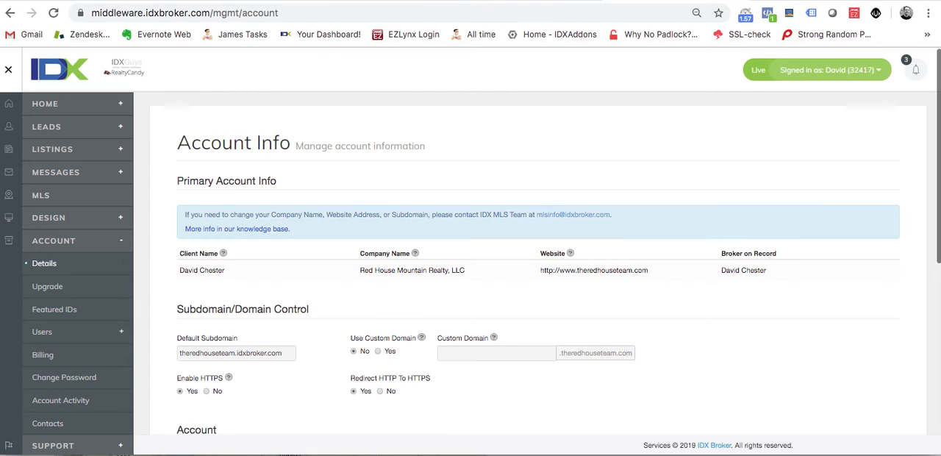
{"action": "mouse_move", "coordinate": [378, 357]}
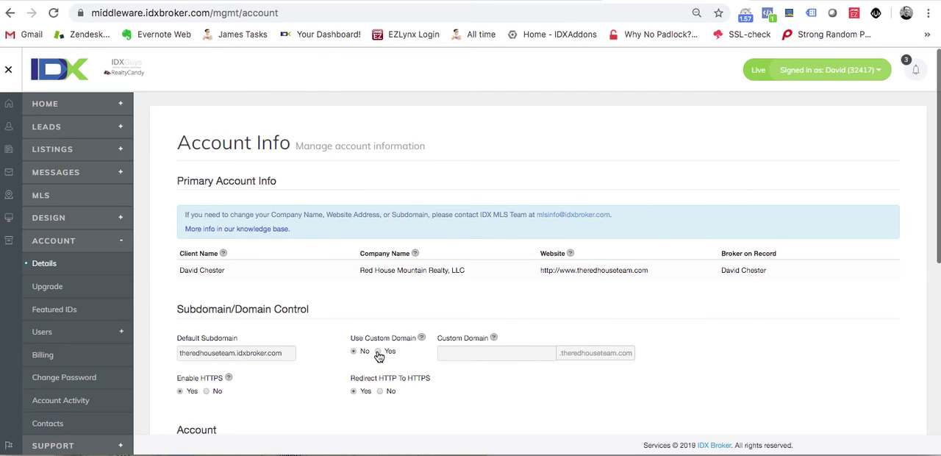
- Switch Use Custom Domain to Yes and enter 'listings' as the custom subdomain
{"action": "left_click", "coordinate": [378, 351]}
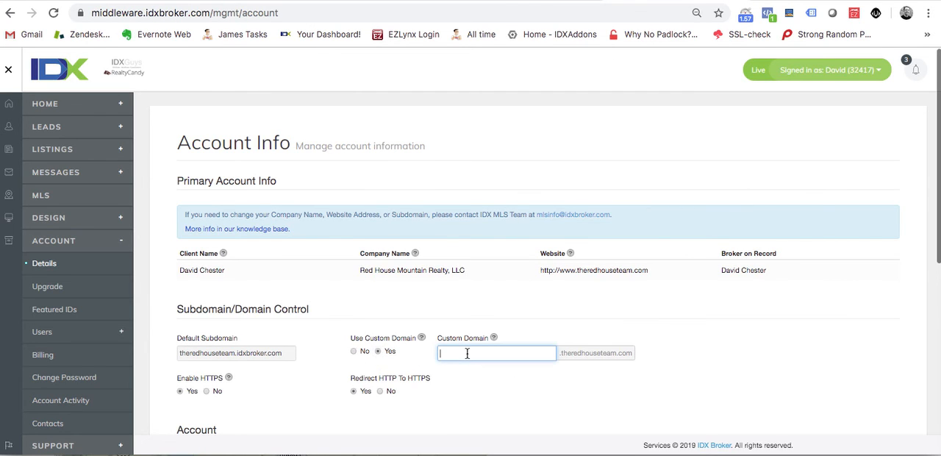
{"action": "type", "text": "listings"}
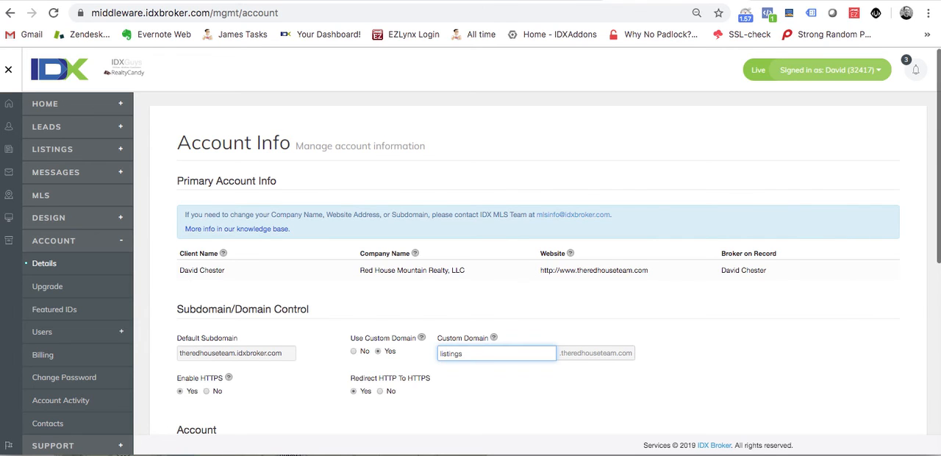
{"action": "scroll", "scroll_direction": "up", "scroll_amount": 3}
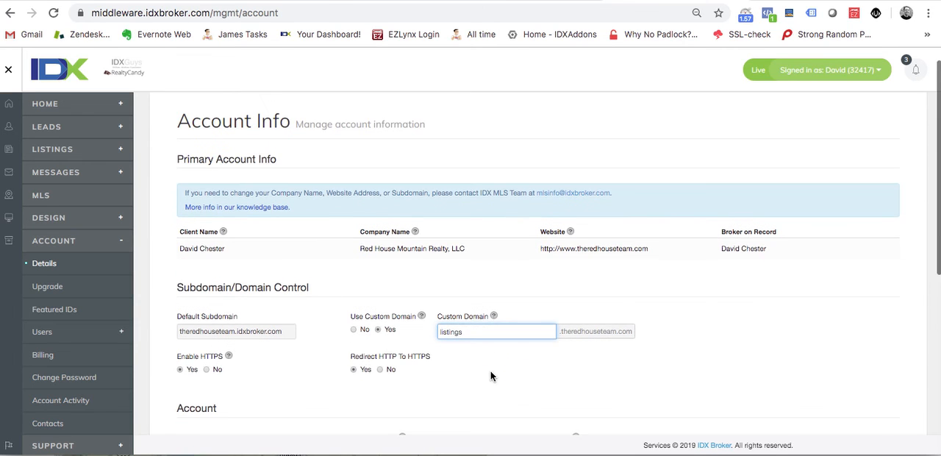